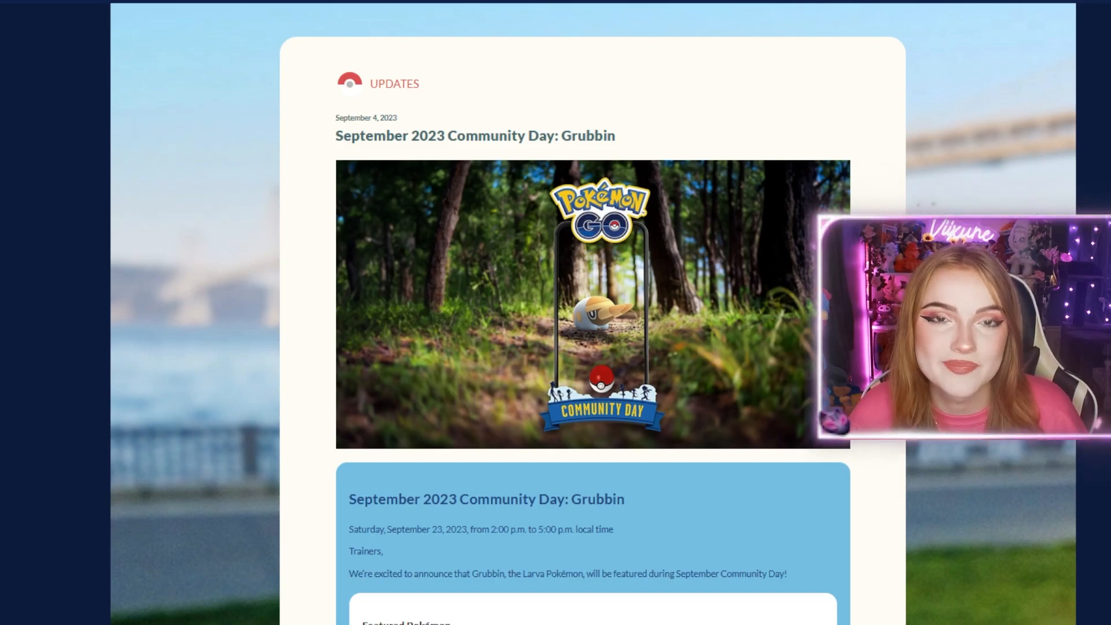
{"action": "scroll", "scroll_direction": "down", "scroll_amount": 3}
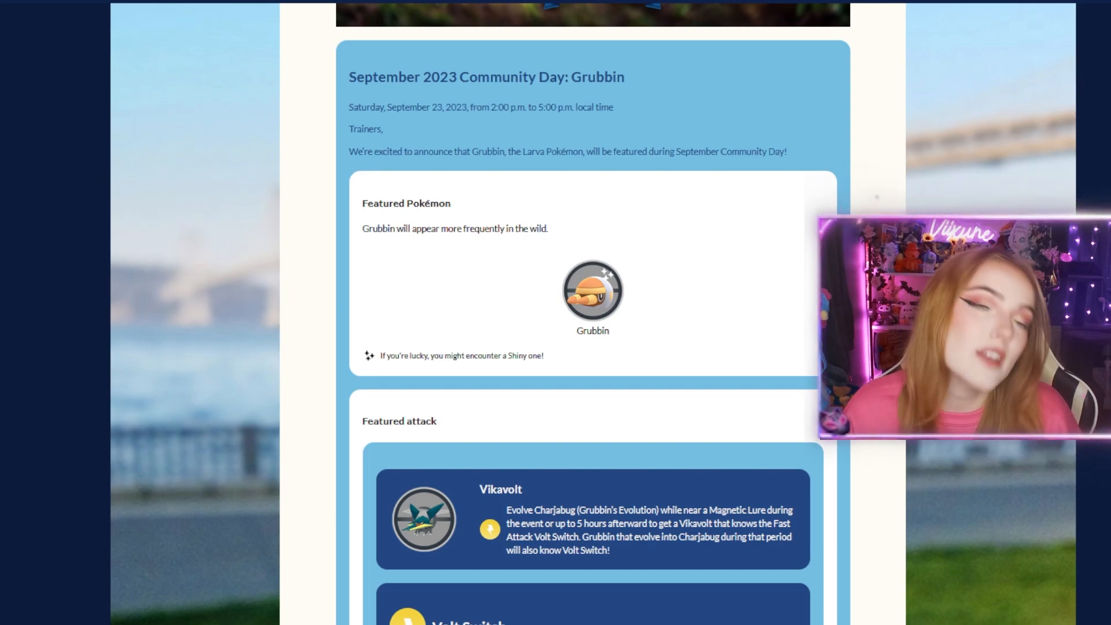
{"action": "scroll", "scroll_direction": "down", "scroll_amount": 3}
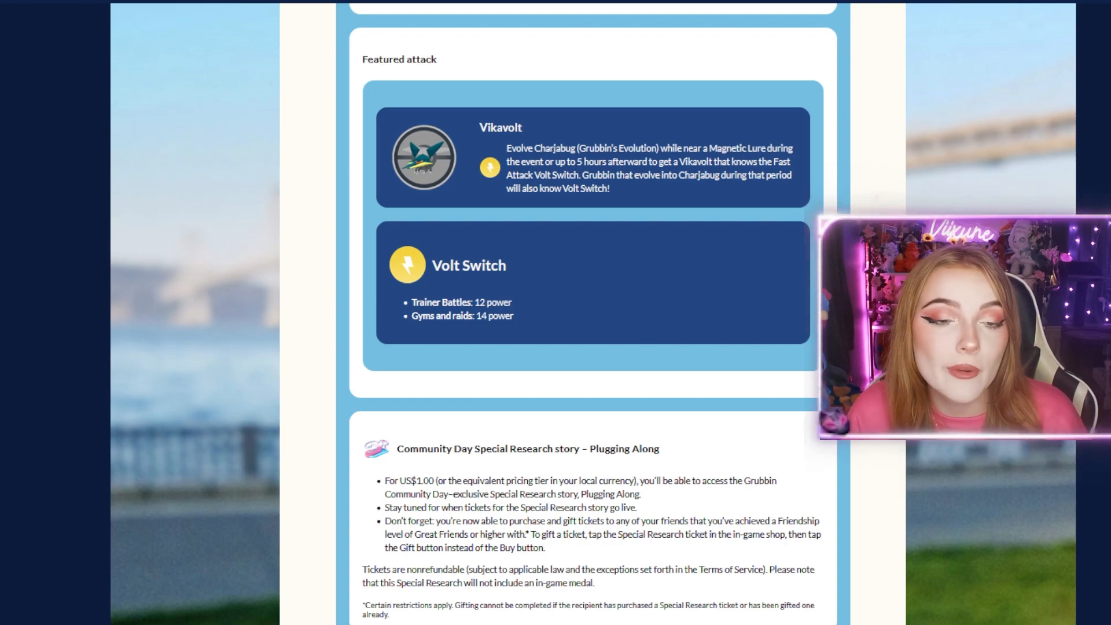
{"action": "scroll", "scroll_direction": "down", "scroll_amount": 3}
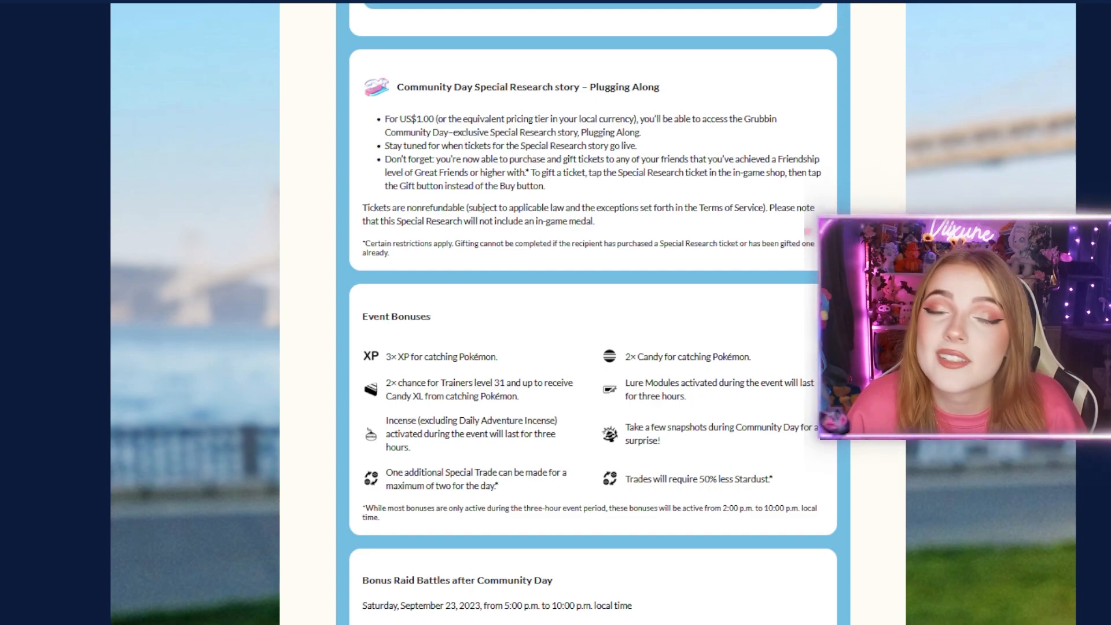
{"action": "scroll", "scroll_direction": "down", "scroll_amount": 3}
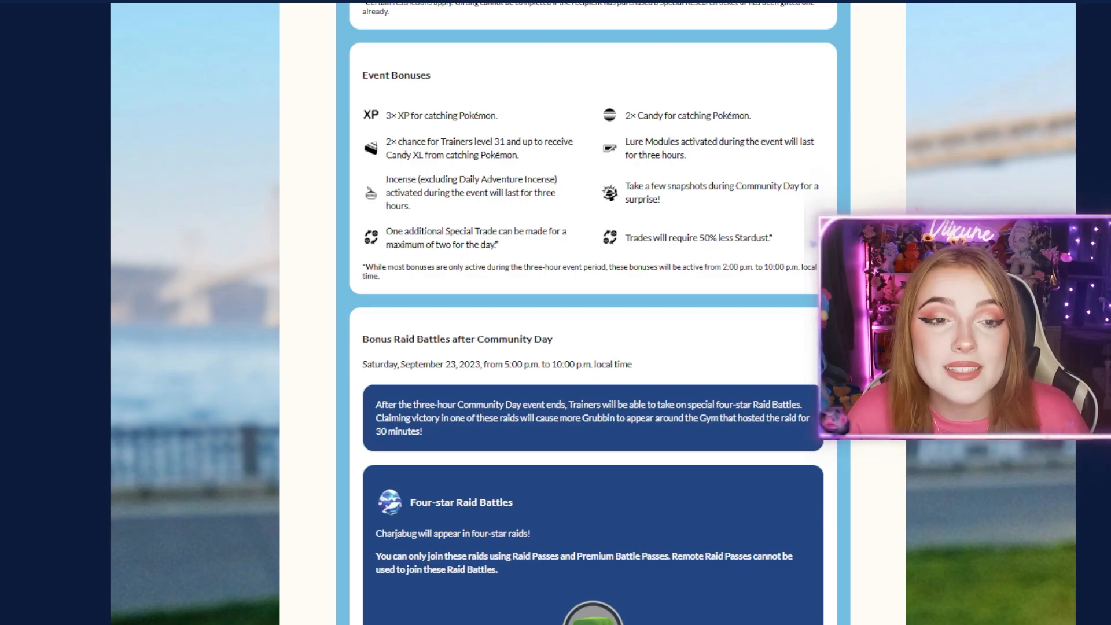
{"action": "scroll", "scroll_direction": "down", "scroll_amount": 3}
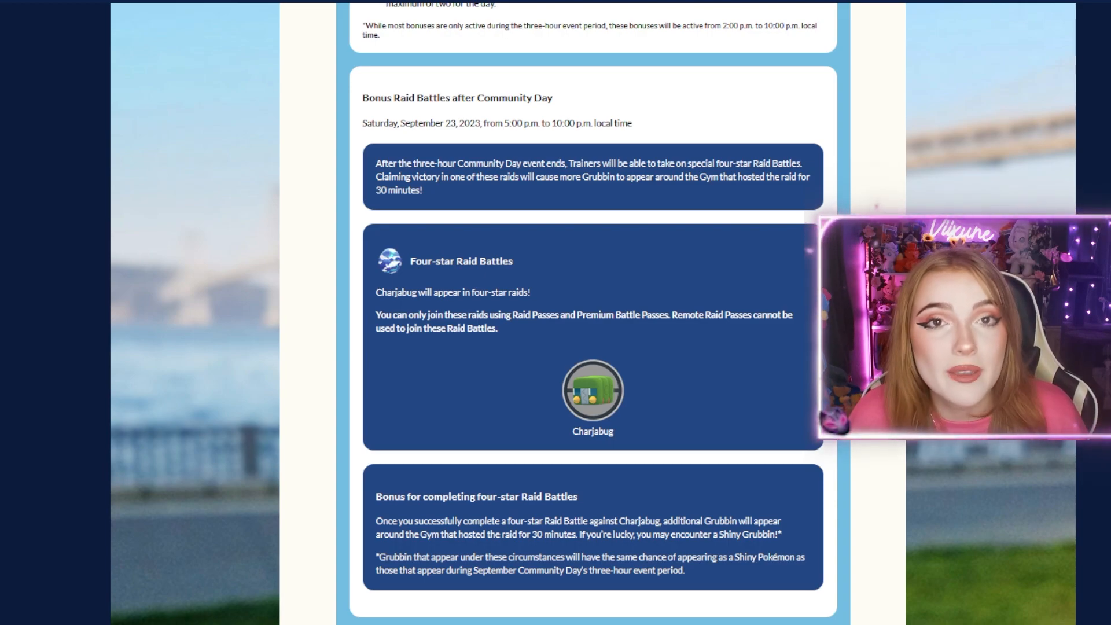
{"action": "scroll", "scroll_direction": "down", "scroll_amount": 3}
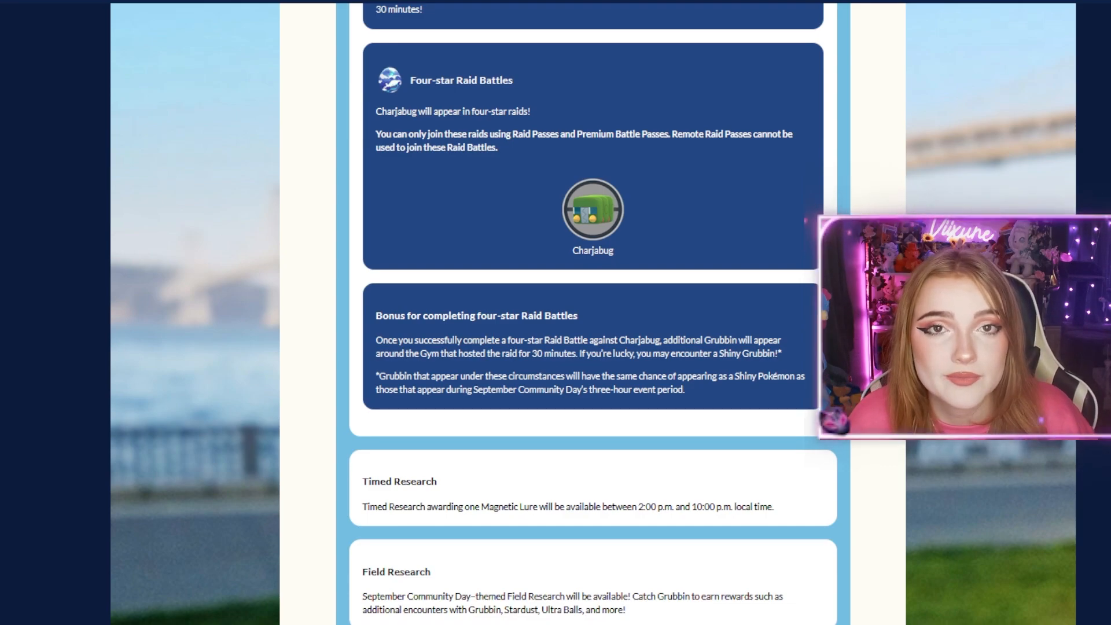
{"action": "scroll", "scroll_direction": "down", "scroll_amount": 3}
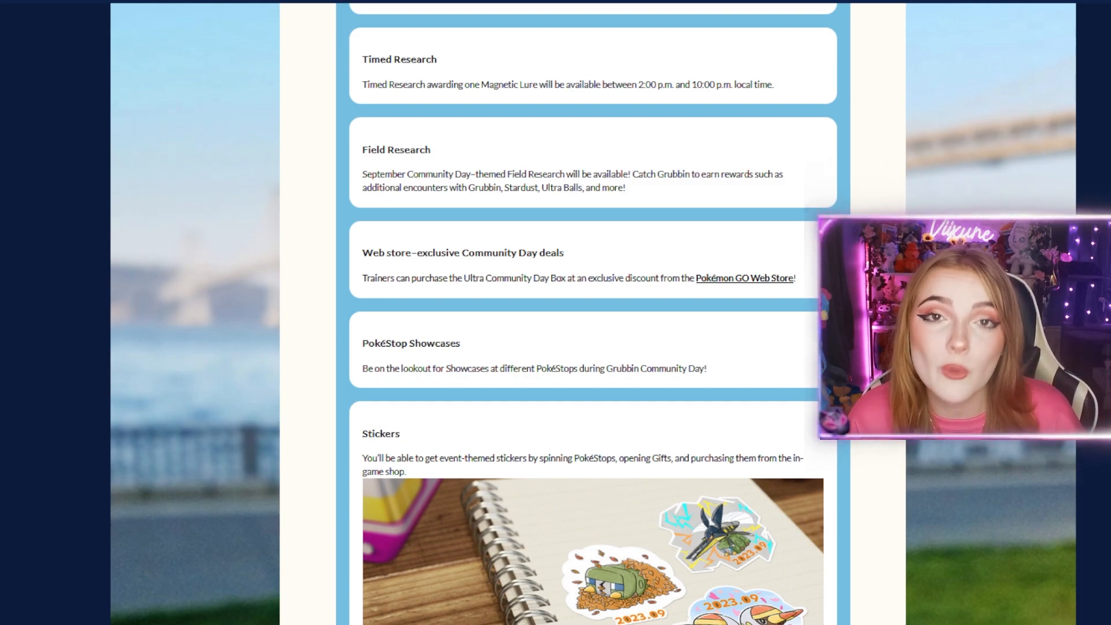
{"action": "scroll", "scroll_direction": "down", "scroll_amount": 3}
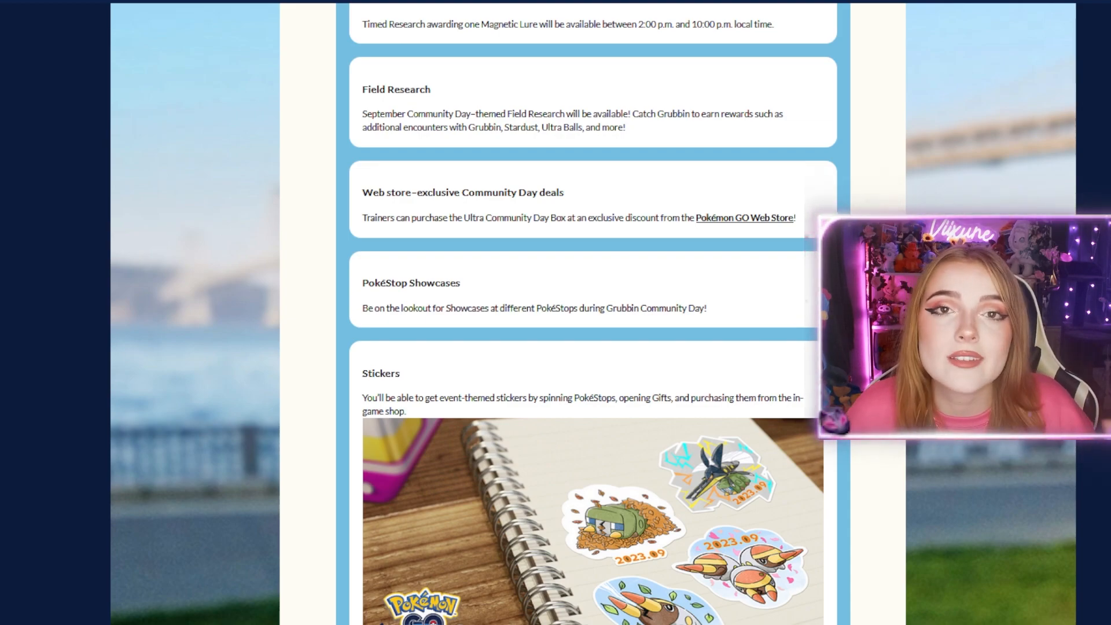
{"action": "scroll", "scroll_direction": "down", "scroll_amount": 3}
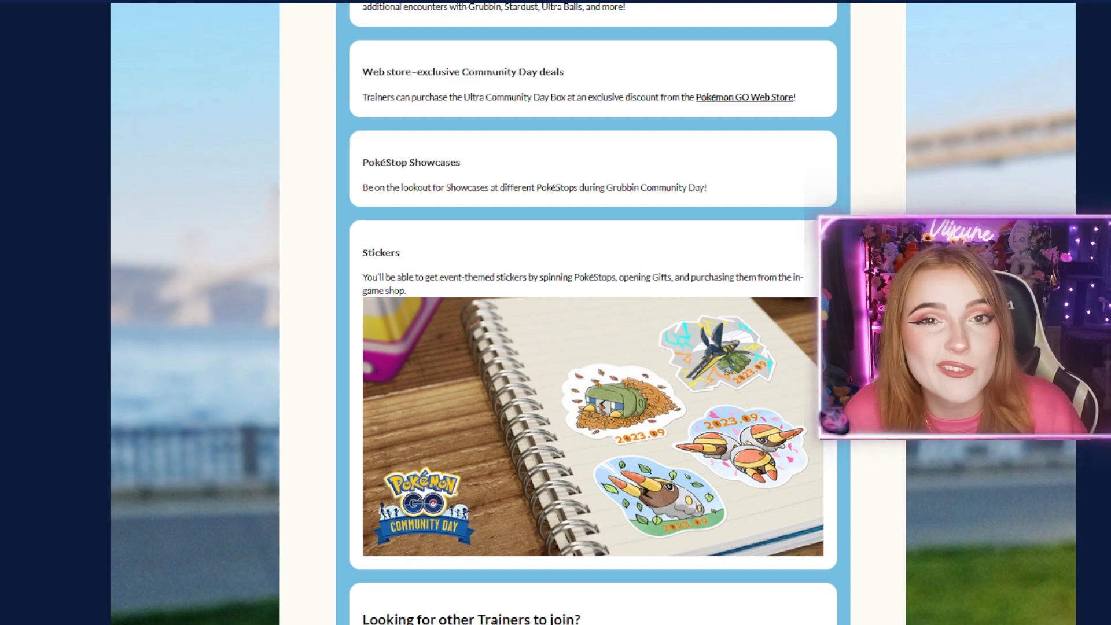
{"action": "scroll", "scroll_direction": "down", "scroll_amount": 3}
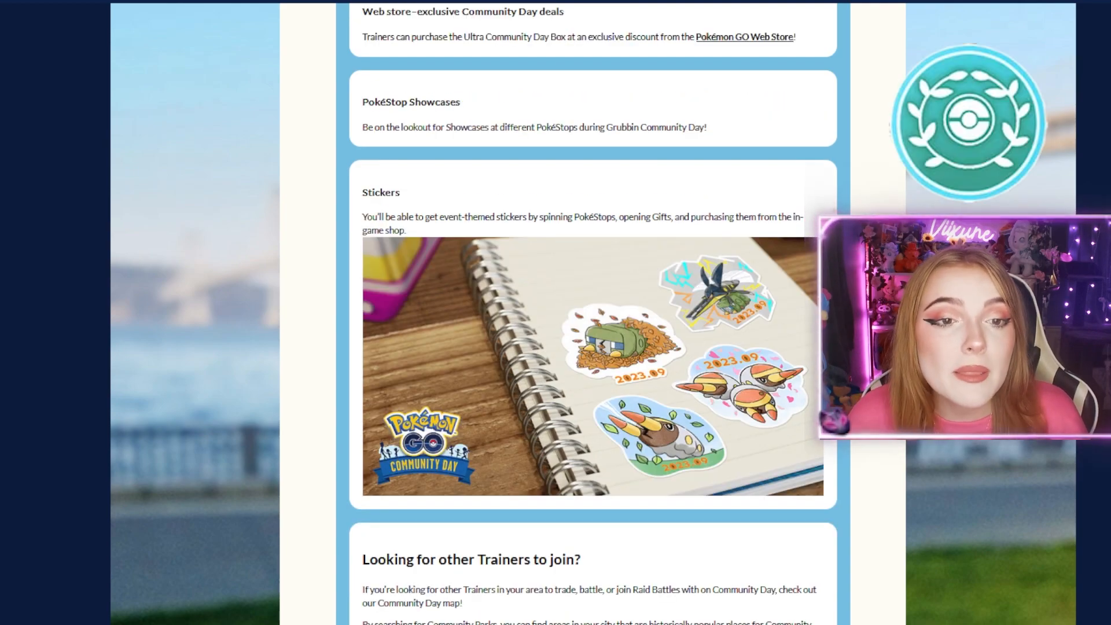